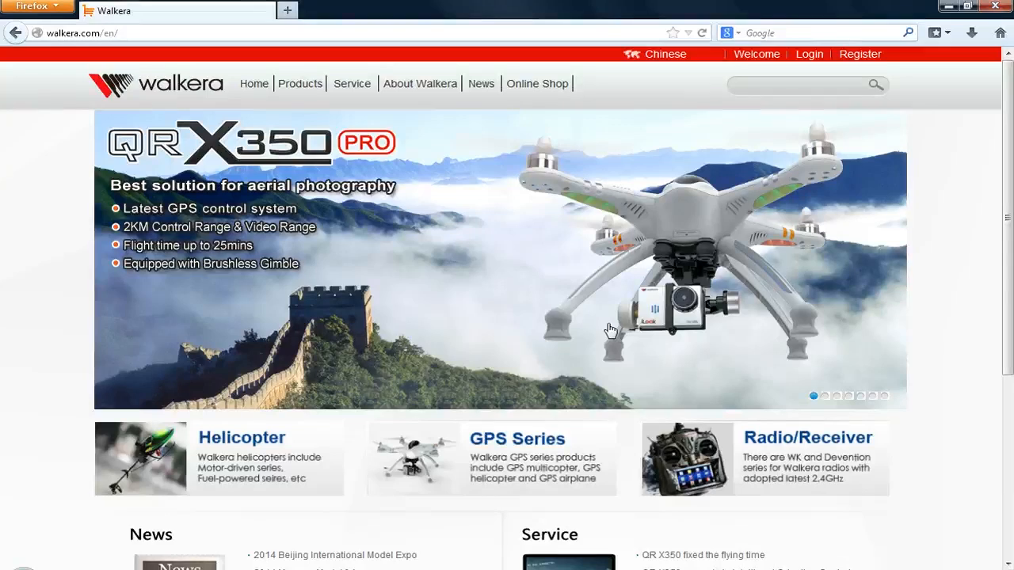
mouse_move(352, 82)
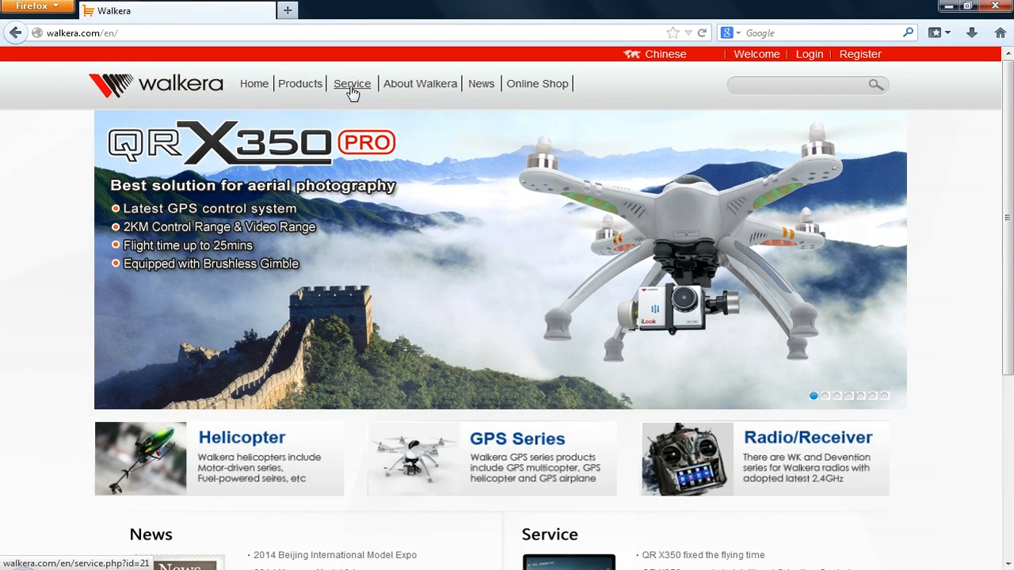
Step: Go to the Service Center page from the walkera.com top navigation
left_click(352, 82)
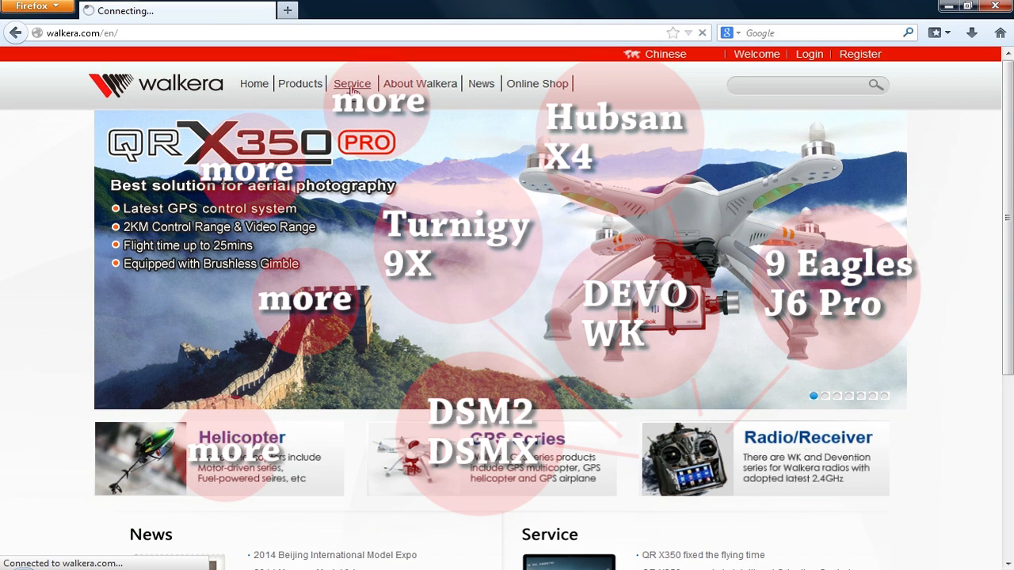
left_click(352, 82)
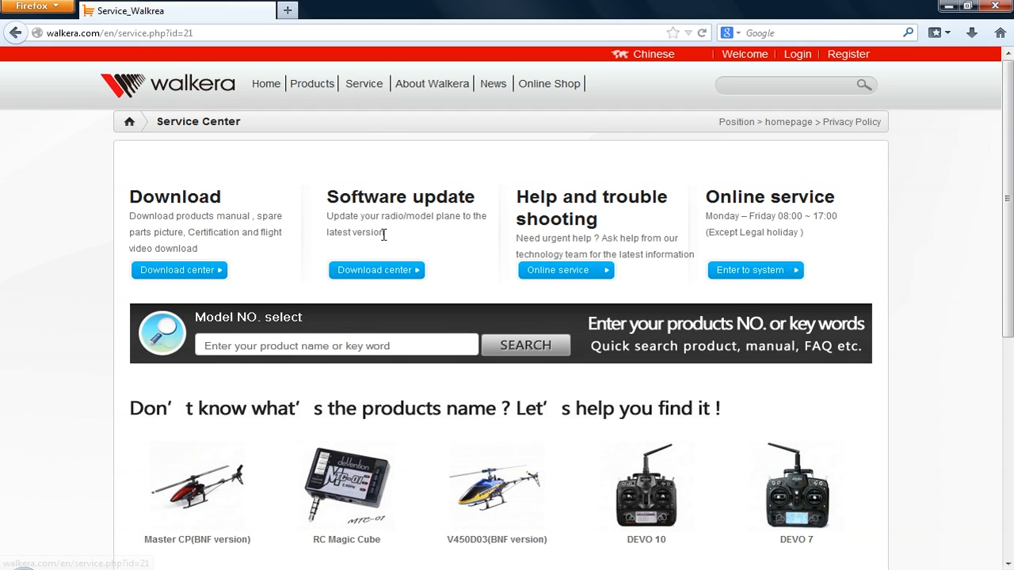
Step: Reach the software update list in the Walkera Service Center
left_click(378, 270)
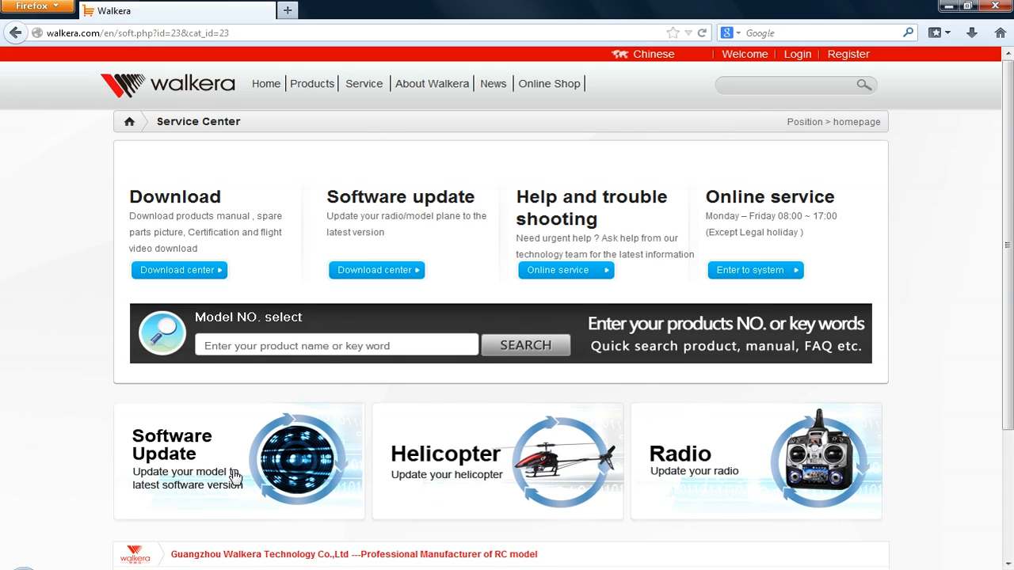
left_click(298, 467)
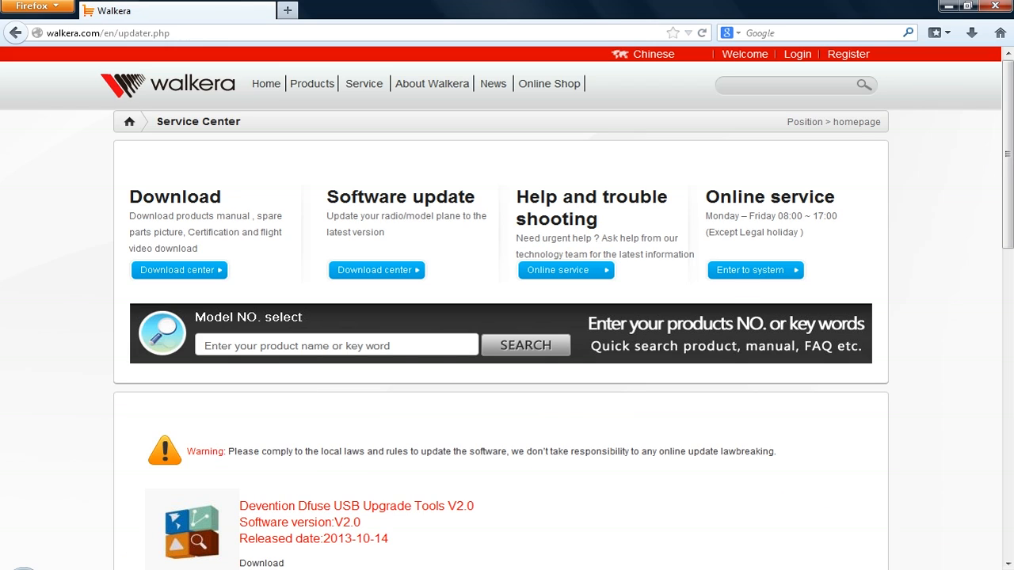
scroll("down", 3)
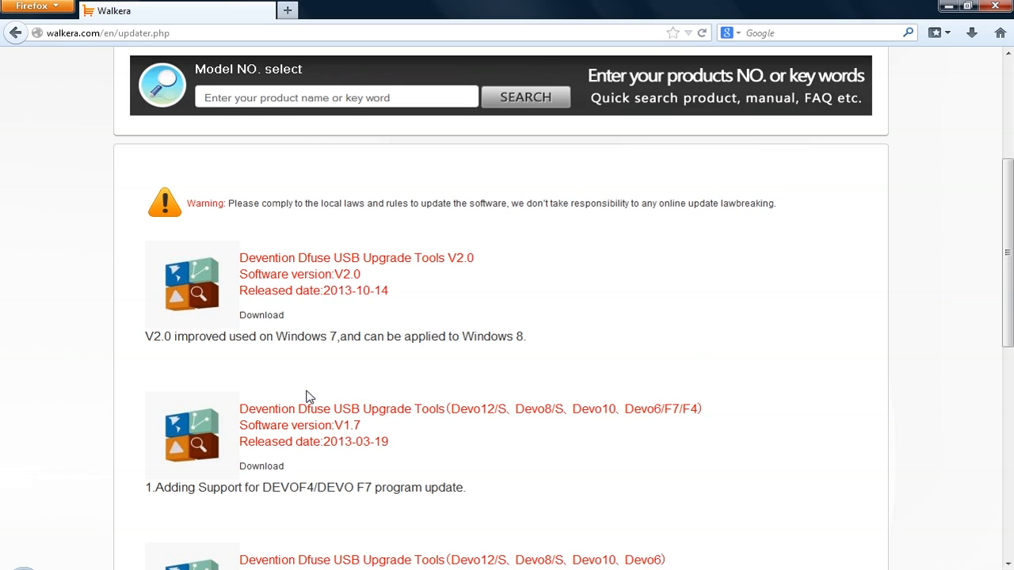
mouse_move(466, 261)
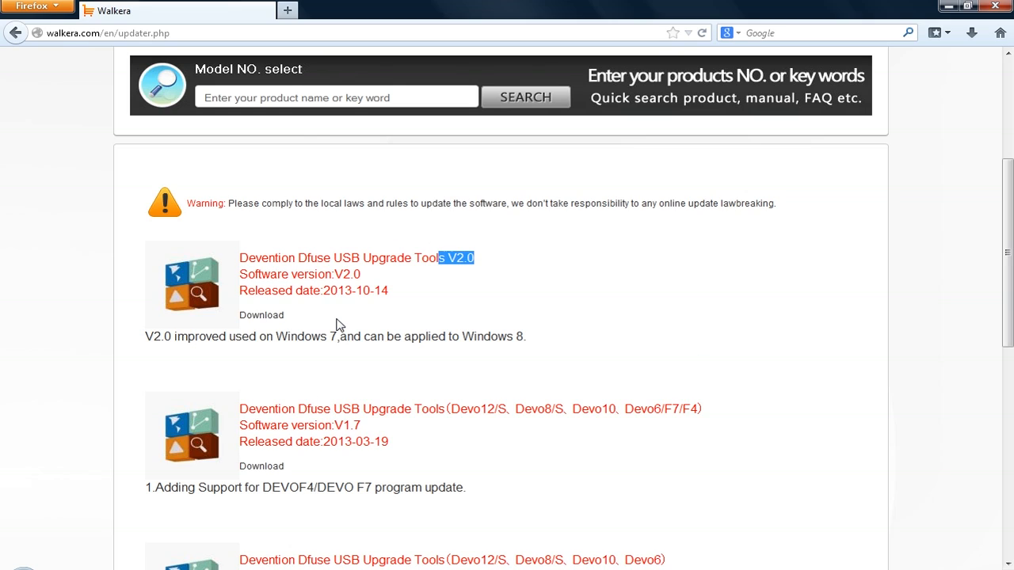
Step: Download the Devention Dfuse USB Upgrade Tools V2.0 zip, saving the file
left_click(261, 316)
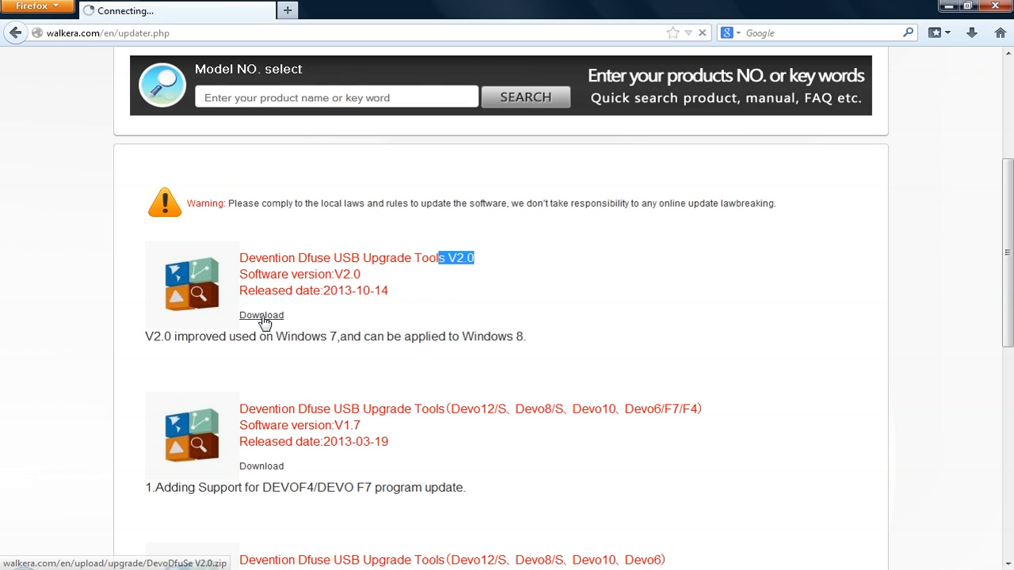
left_click(261, 316)
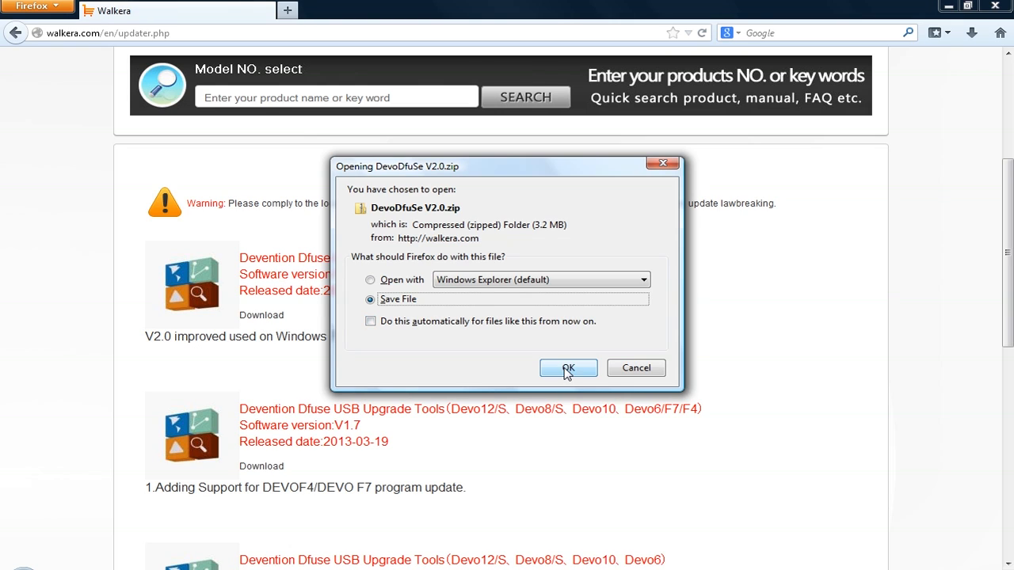
left_click(568, 367)
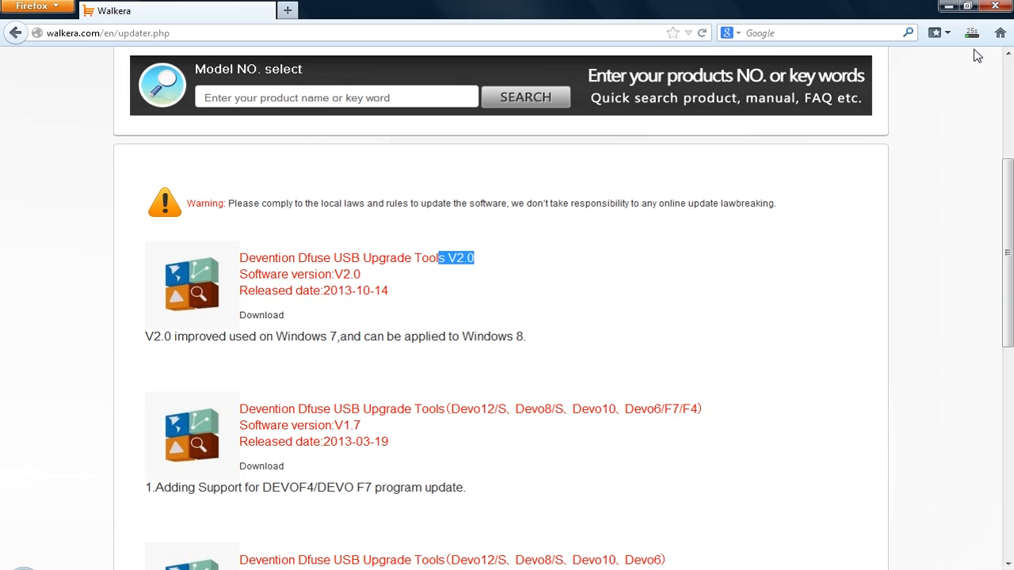
mouse_move(973, 31)
type("deviation")
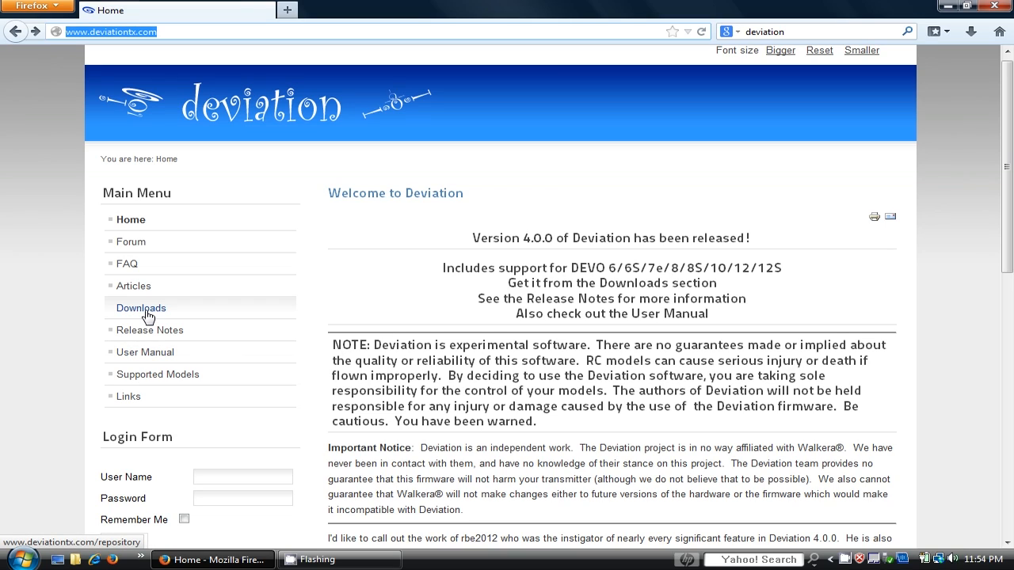
Step: Browse the DeviationTX downloads to the Deviation Releases / Deviation 4.0.1 folder
left_click(140, 308)
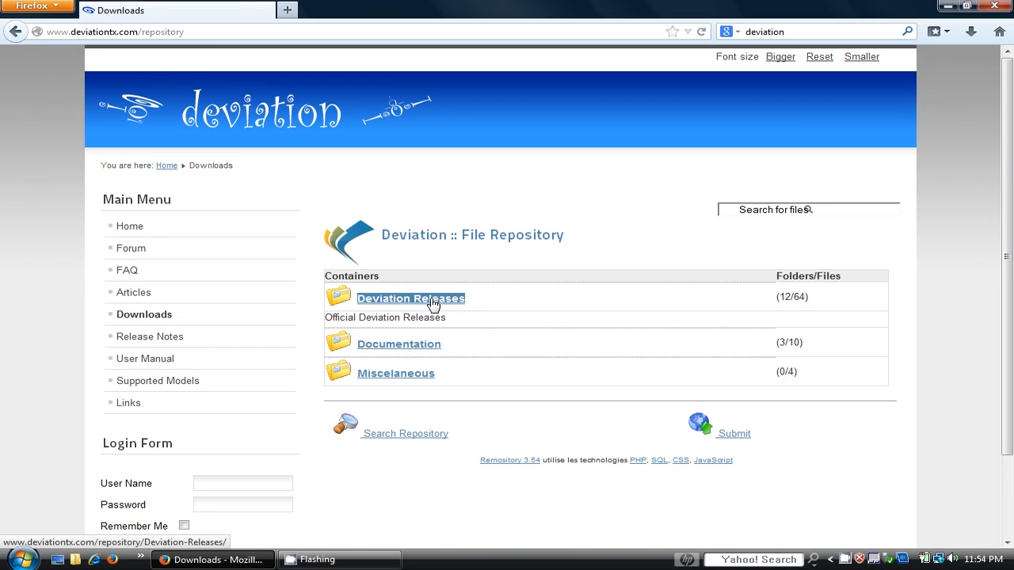
left_click(411, 298)
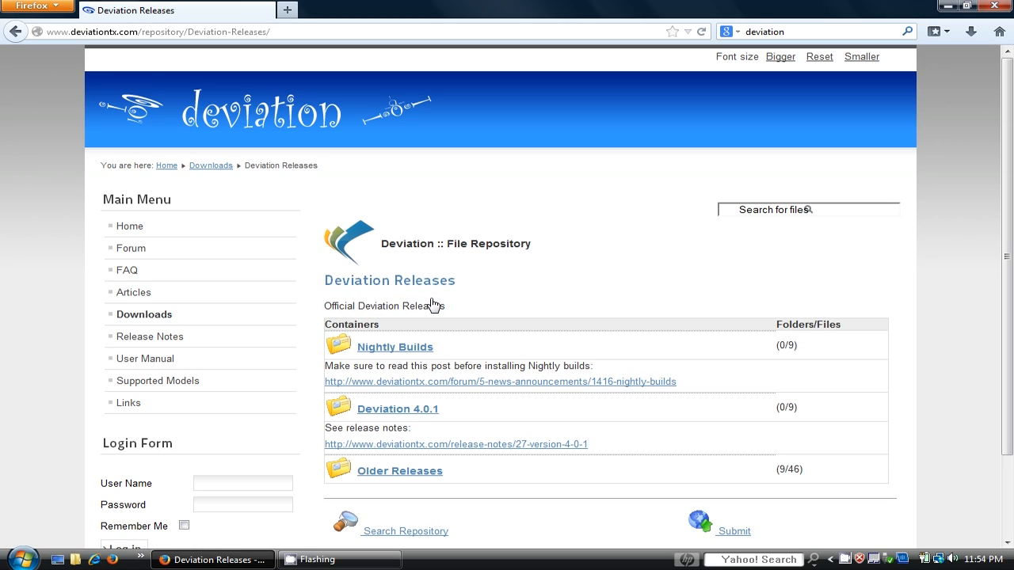
mouse_move(398, 409)
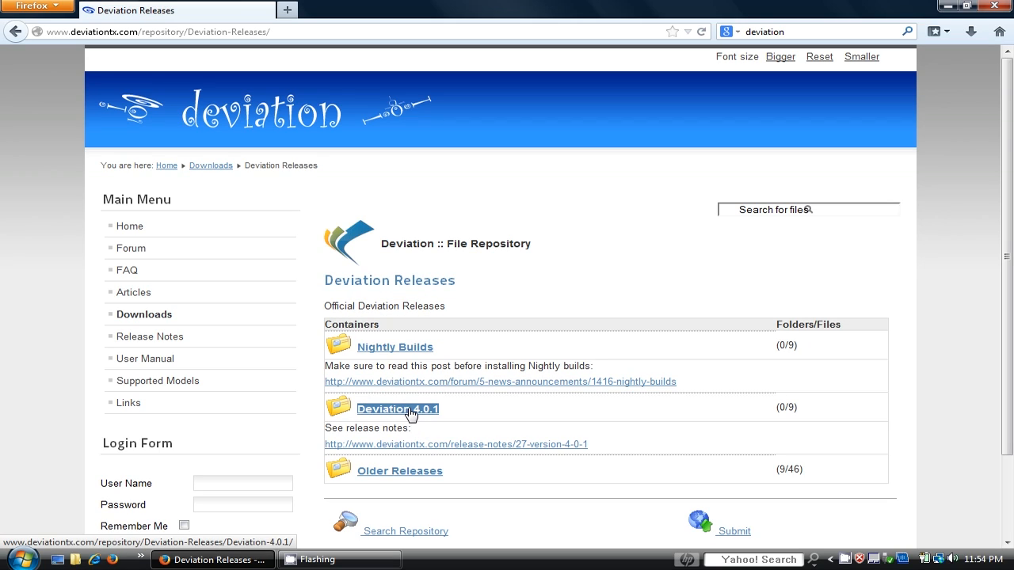
left_click(397, 409)
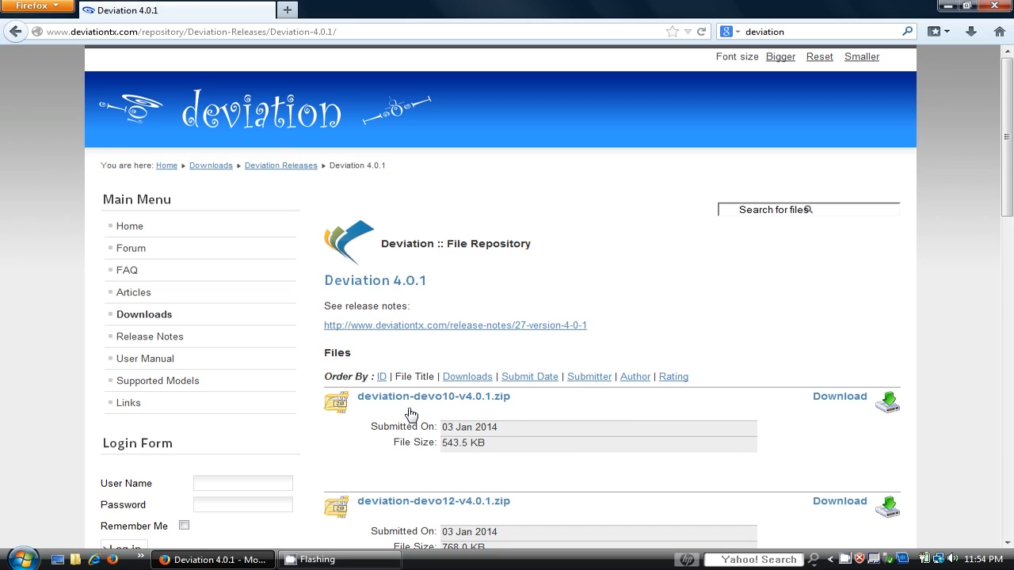
scroll("down", 3)
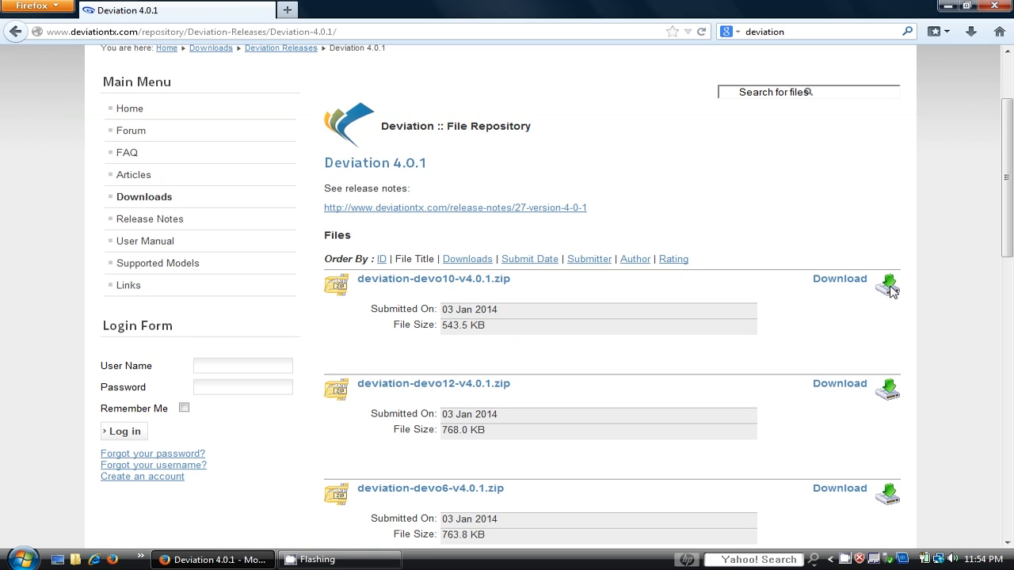
Step: Download deviation-devo10-v4.0.1.zip, saving the file to the computer
left_click(840, 279)
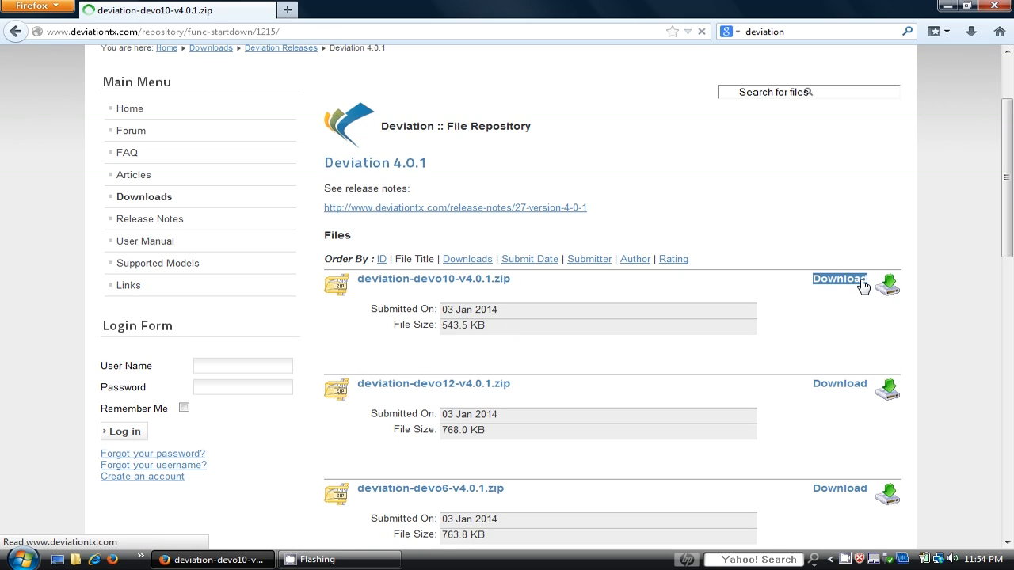
left_click(840, 279)
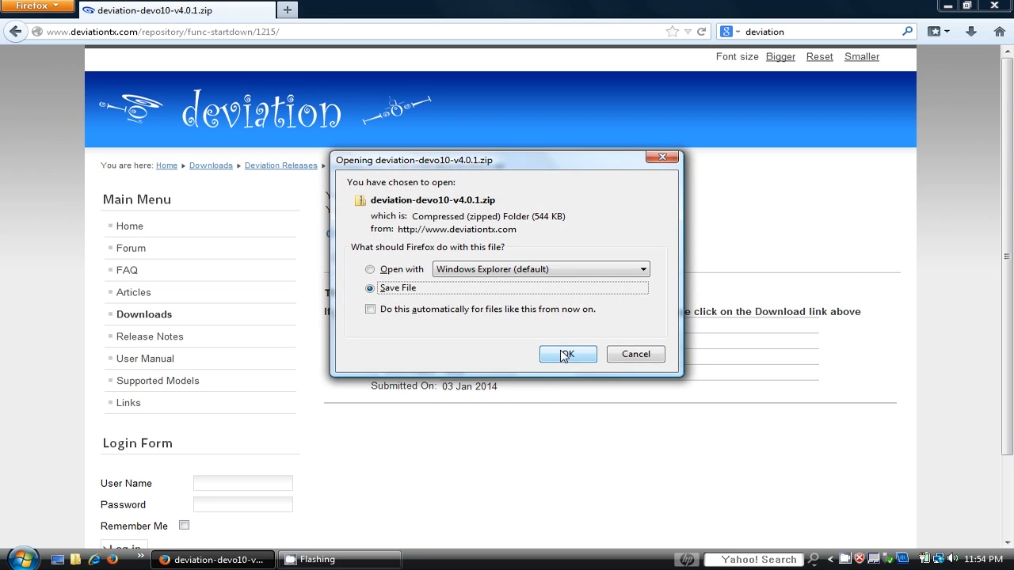
left_click(568, 355)
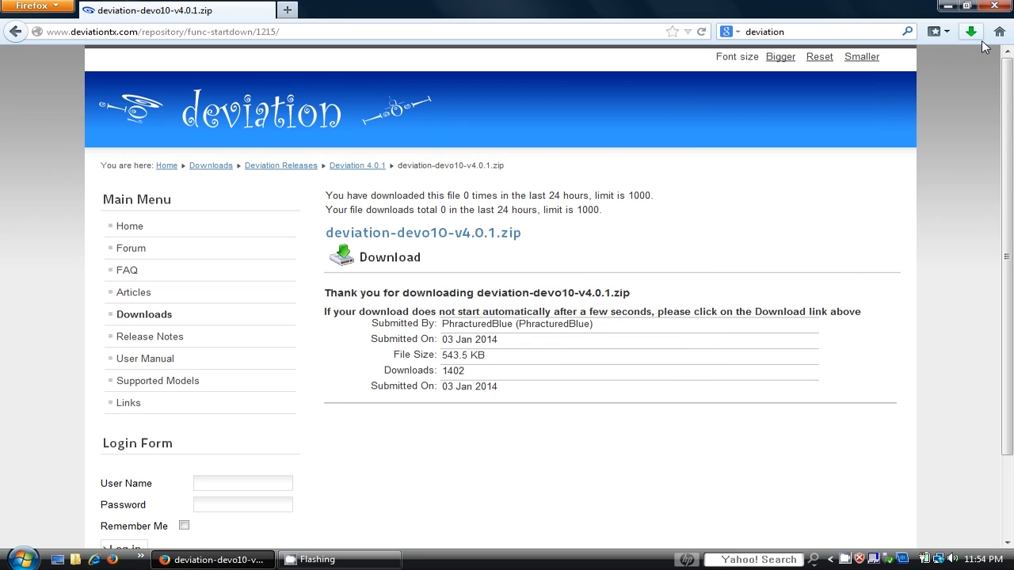
left_click(970, 32)
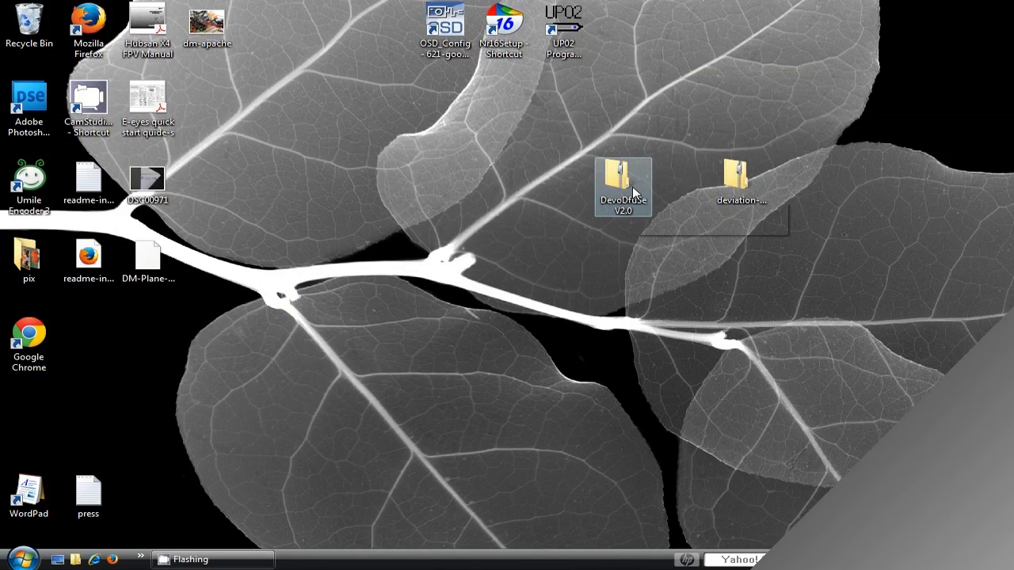
Step: Extract the DevoDfuSe folder from the DevoDfuSe V2.0 zip onto the desktop
double_click(624, 178)
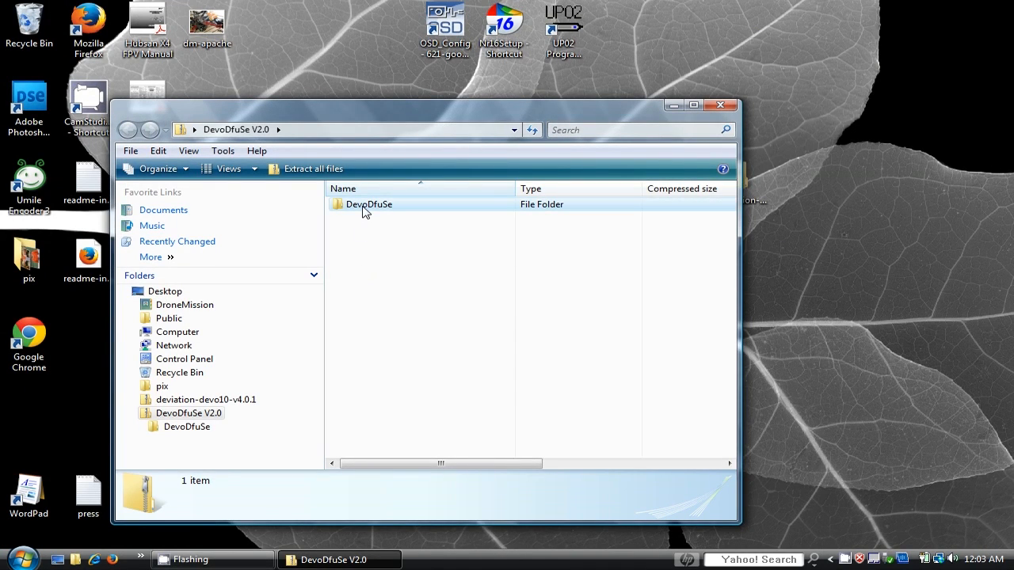
left_click(367, 204)
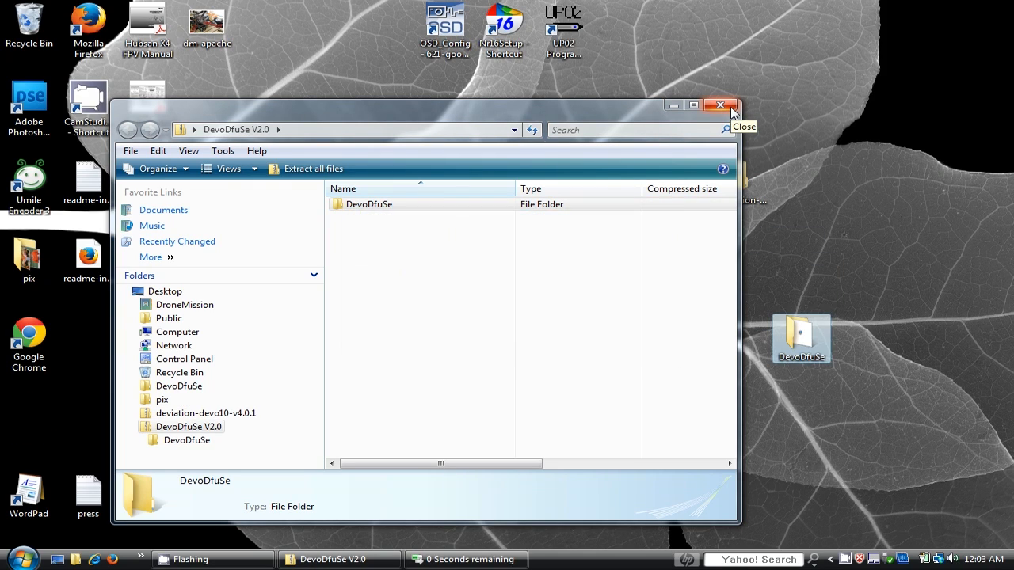
left_click(719, 104)
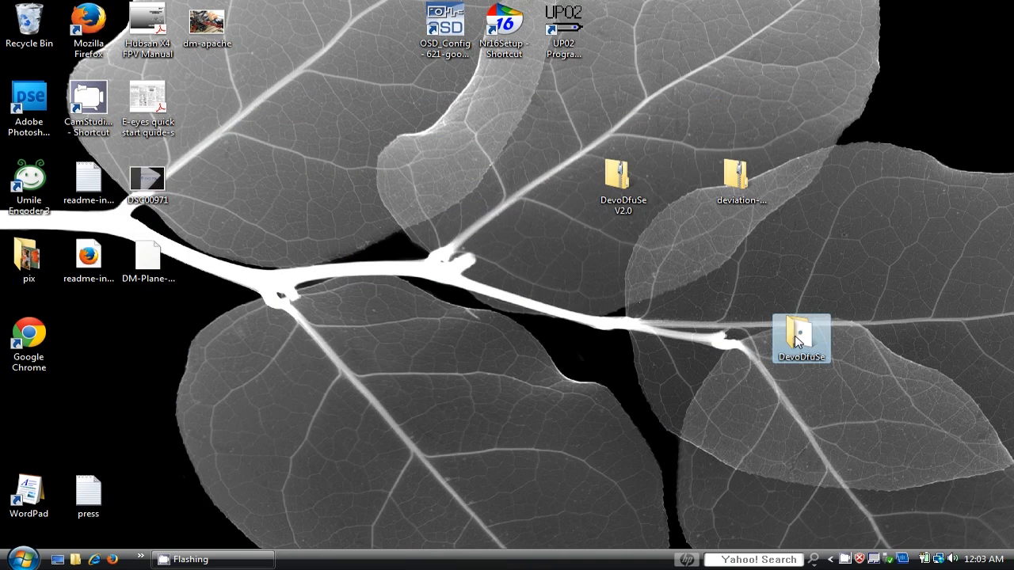
Step: Move DevoDfuSe_v2.0_Setup from the extracted folder onto the desktop
double_click(802, 333)
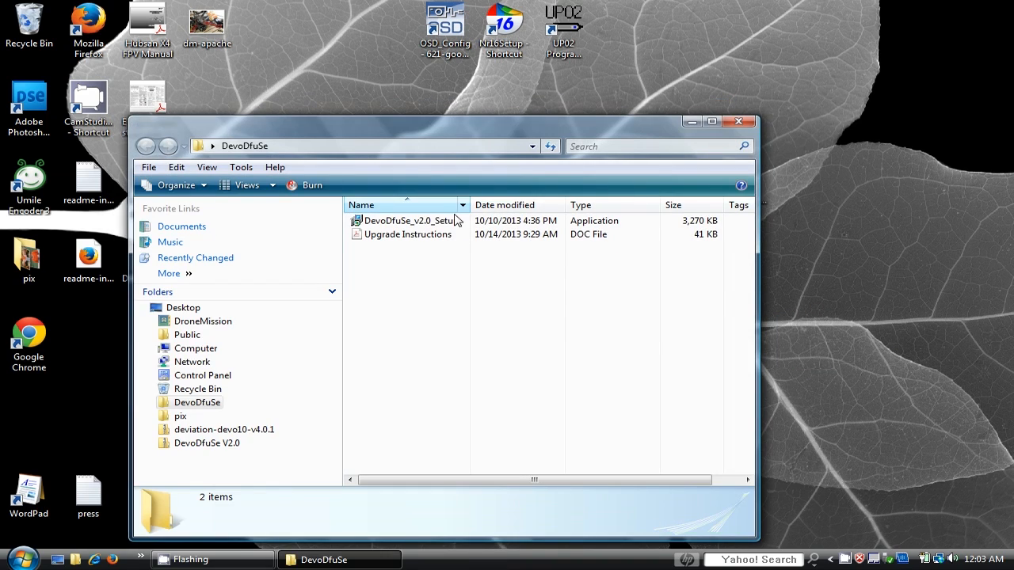
left_click(412, 221)
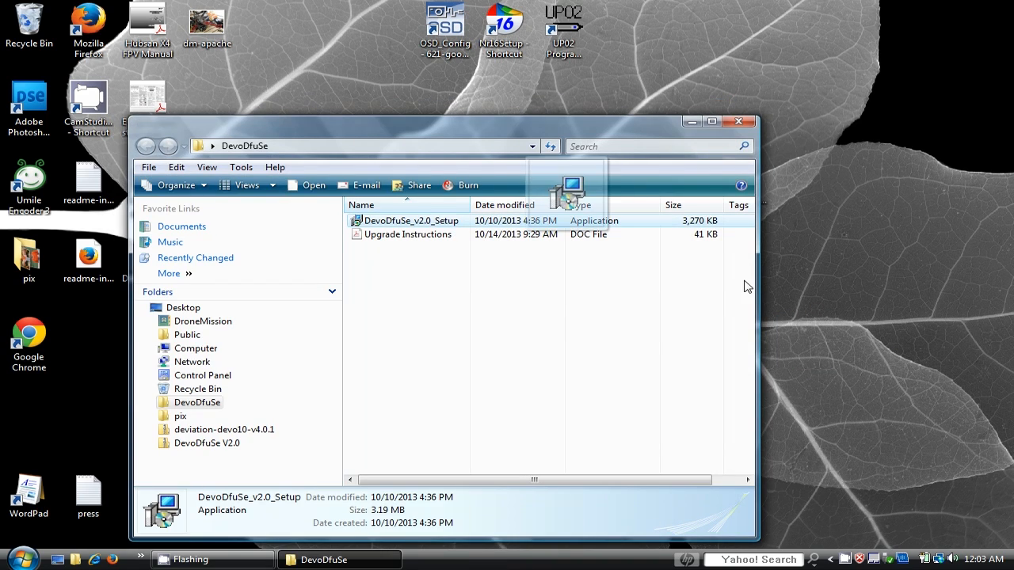
left_click(738, 120)
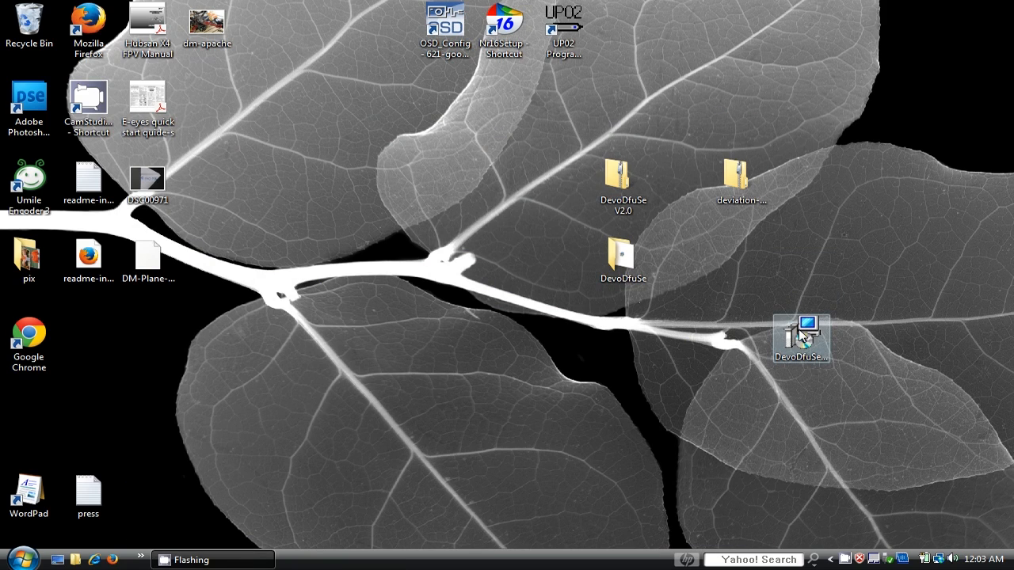
right_click(802, 339)
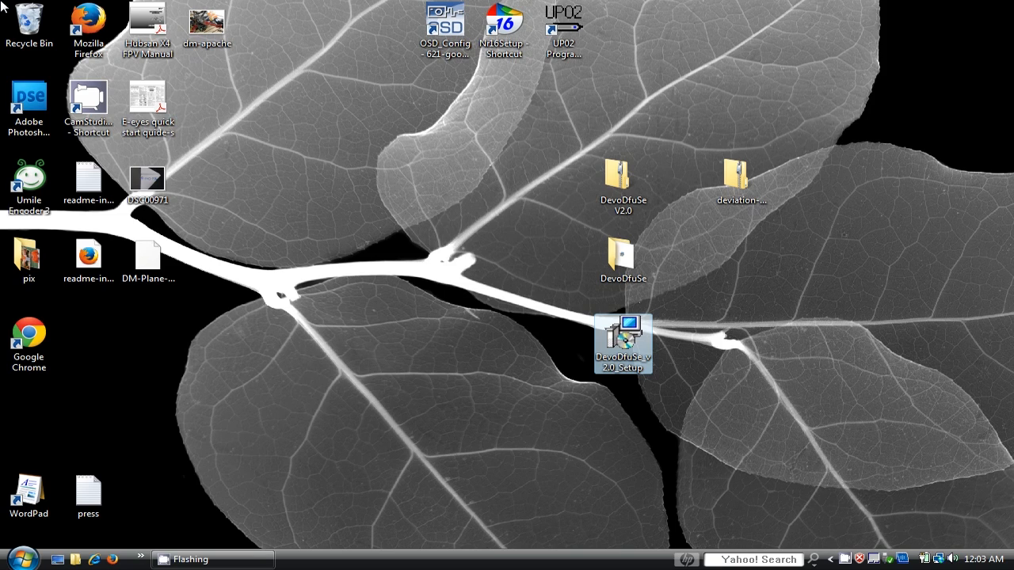
Step: Install devention Upgrade Tools 2.0 with default Start Menu folder, no desktop icon, and launch it on finish
double_click(623, 327)
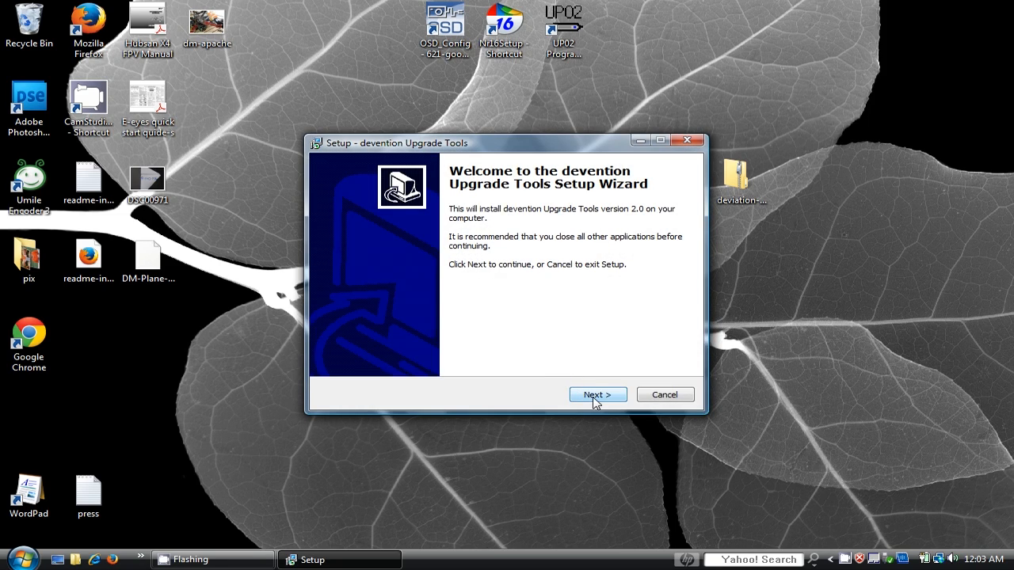
left_click(597, 394)
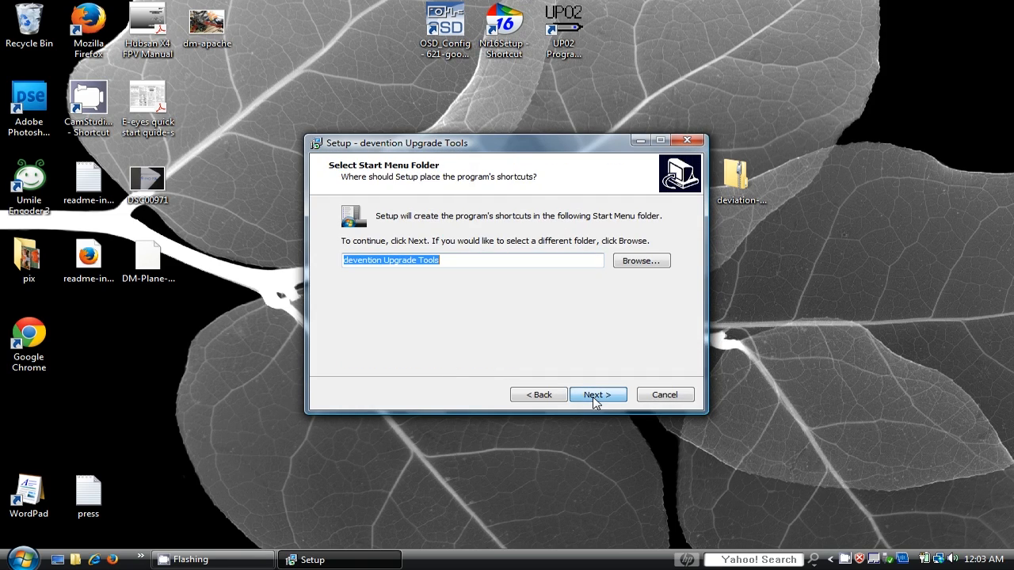
left_click(597, 395)
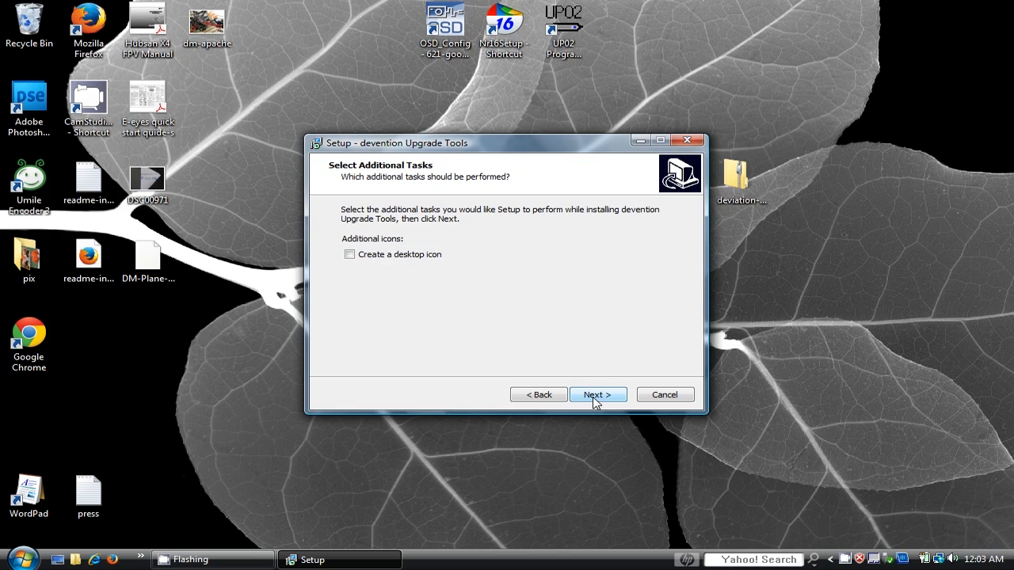
left_click(597, 394)
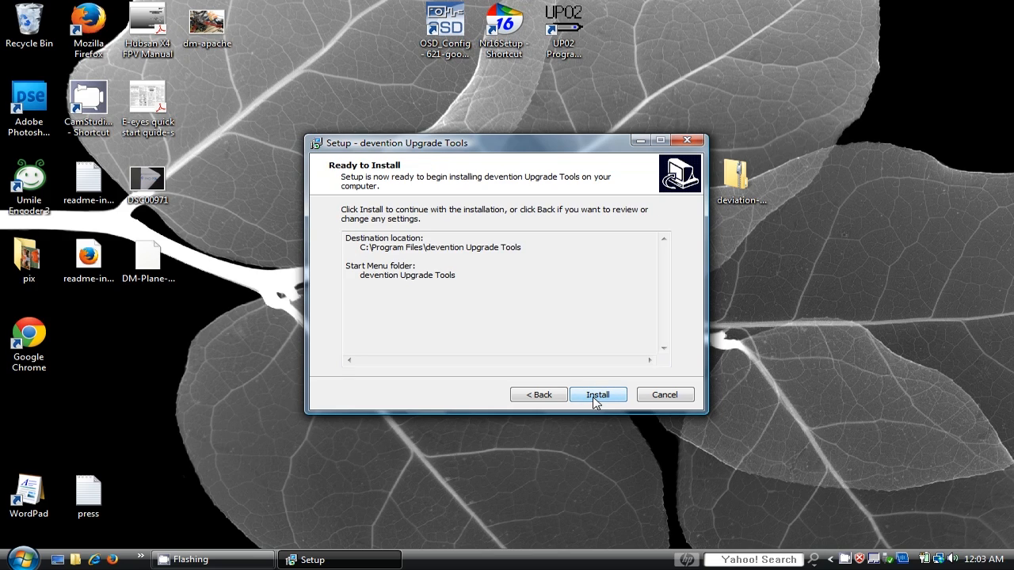
left_click(597, 394)
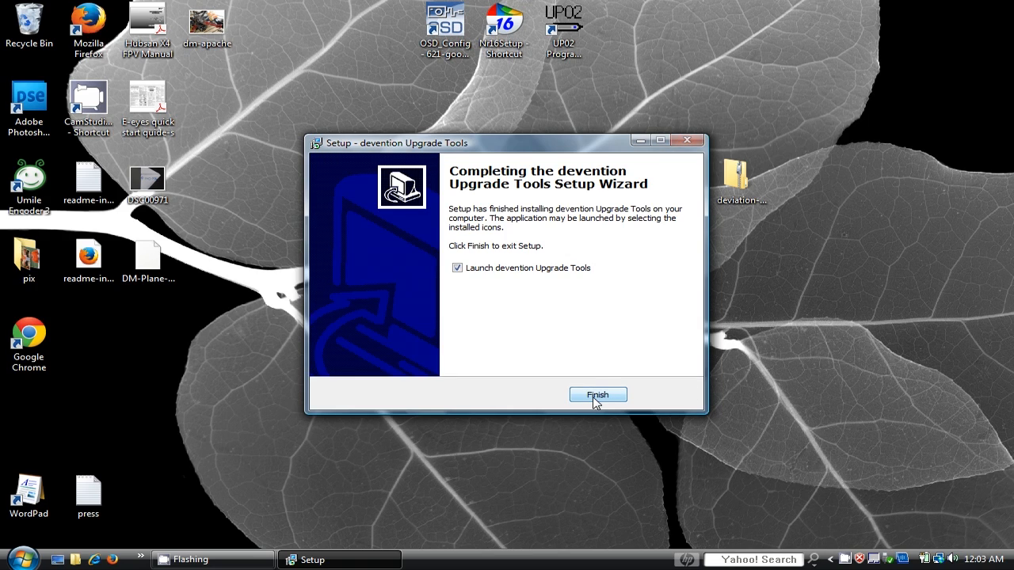
left_click(599, 394)
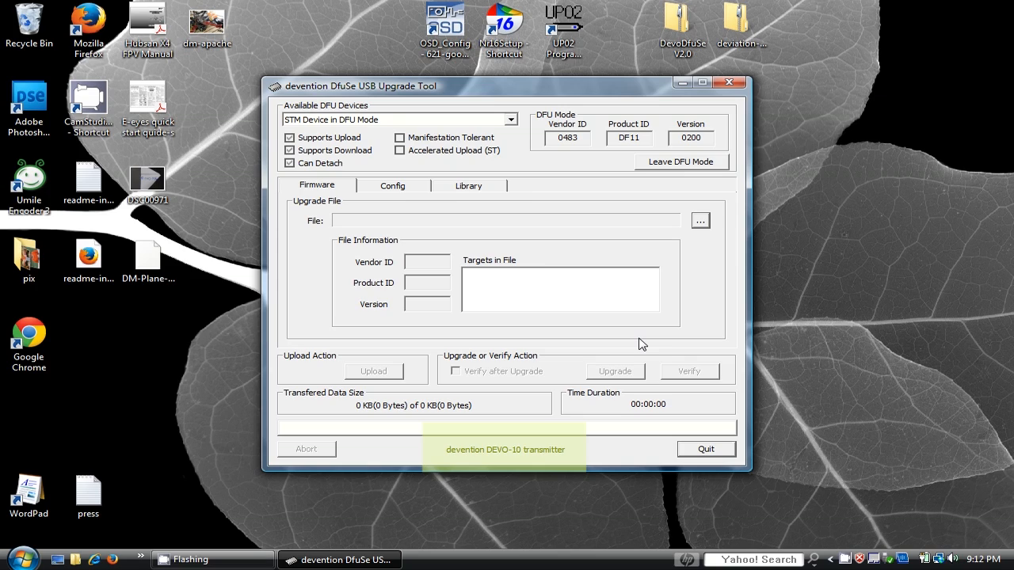
mouse_move(700, 220)
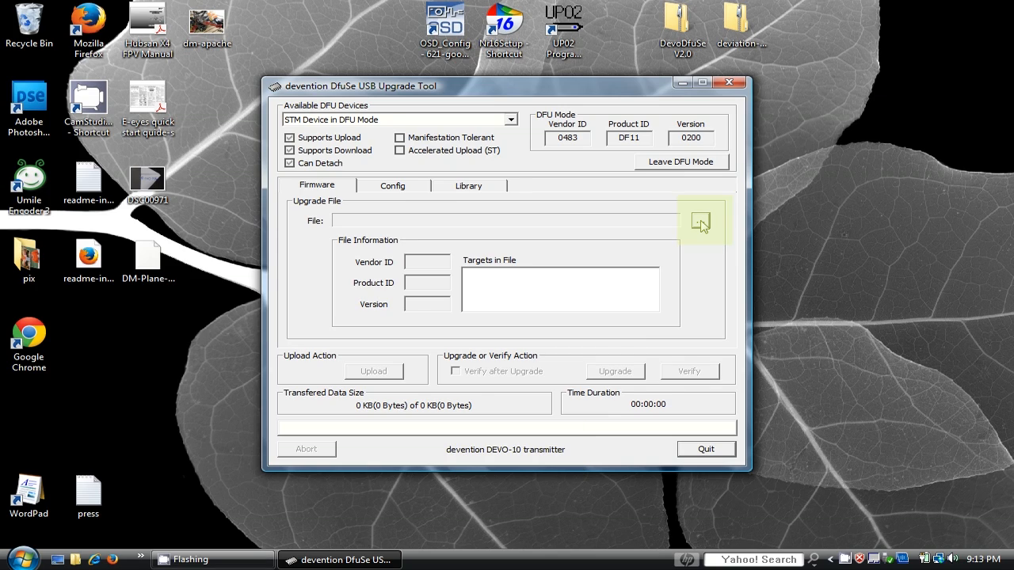
Step: Load deviation-devo10-v4.0.1.dfu from the deviation-devo10-v4.0.1 folder as the firmware file
left_click(700, 221)
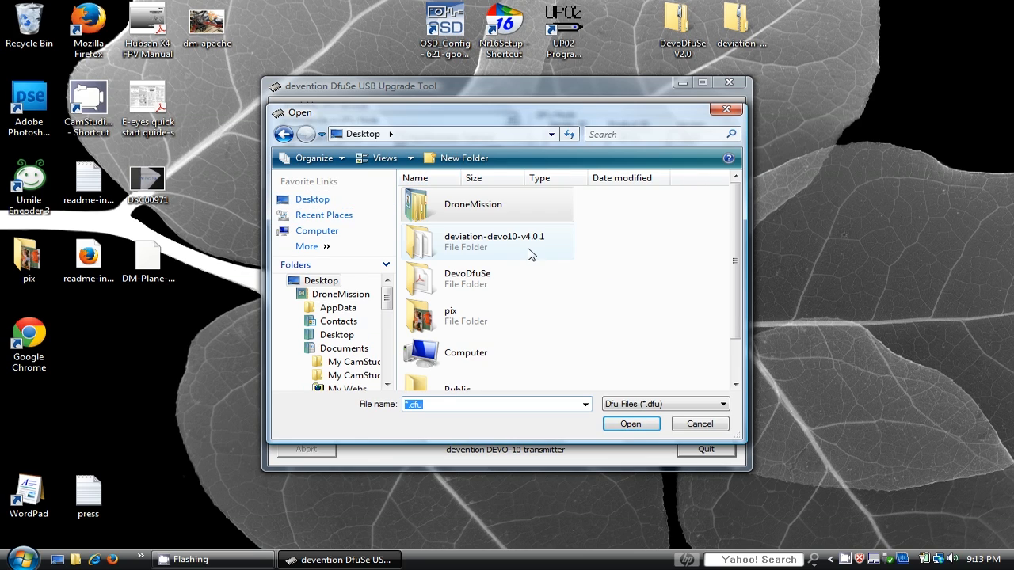
double_click(494, 241)
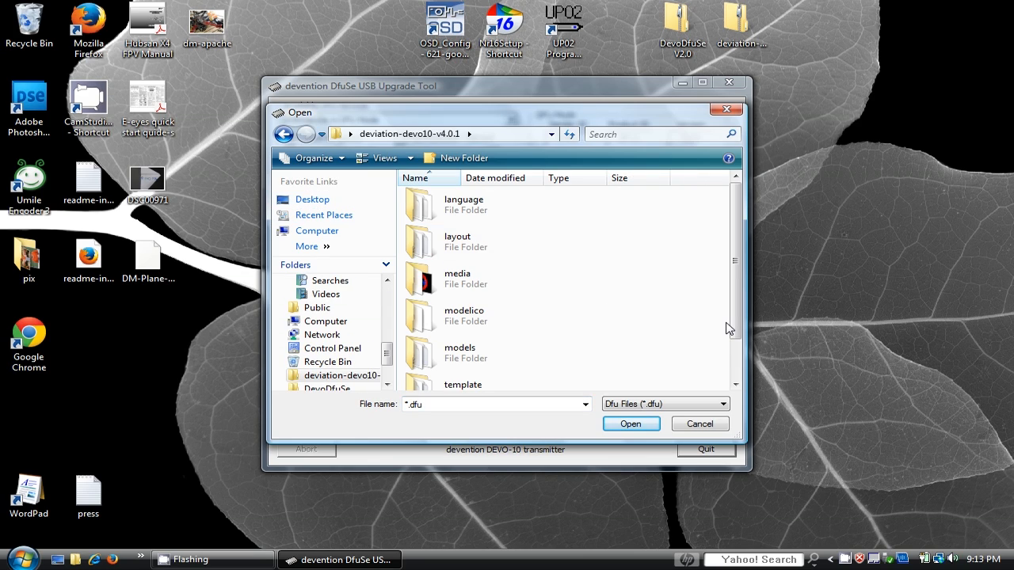
scroll("down", 3)
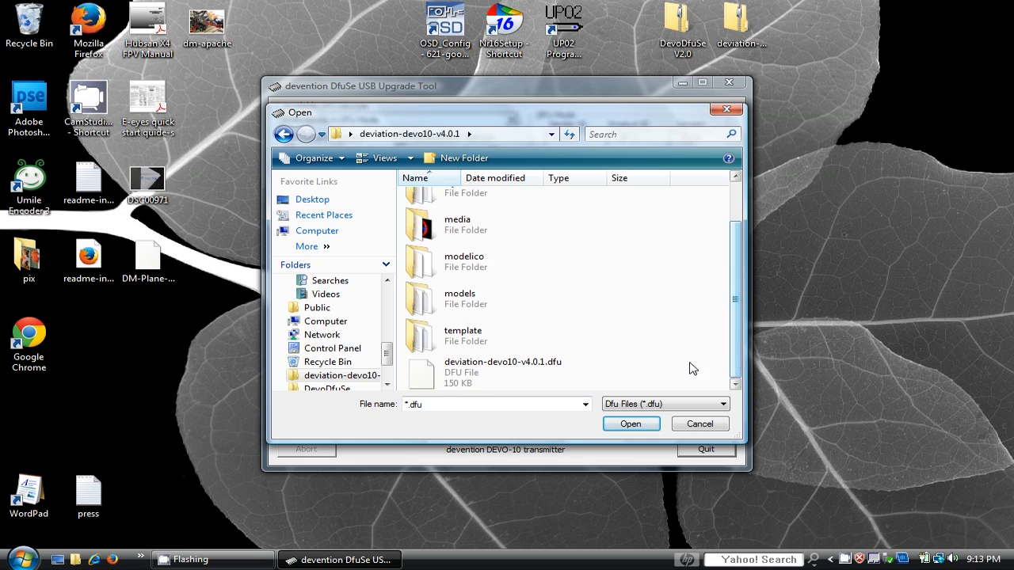
left_click(631, 425)
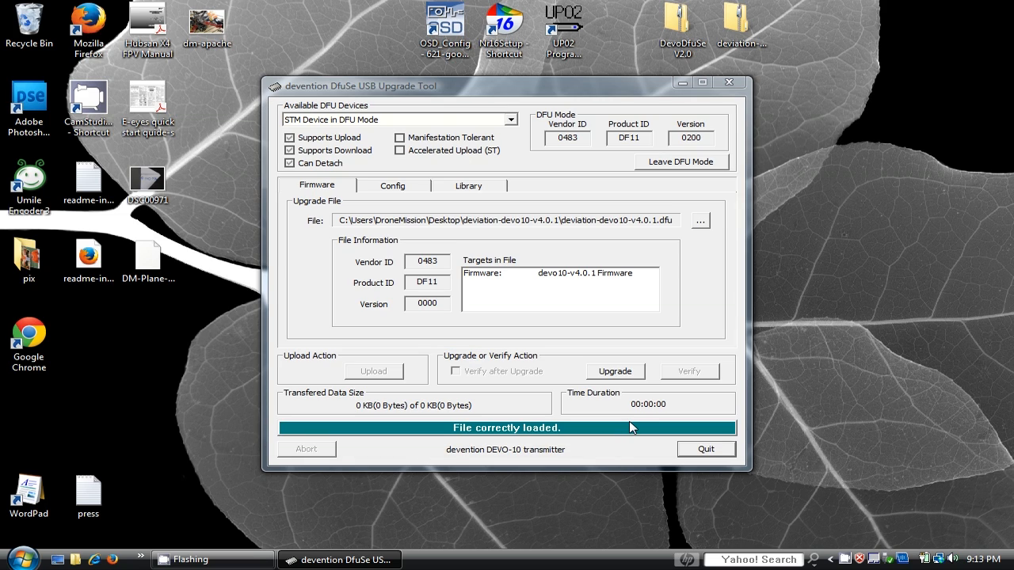
mouse_move(621, 377)
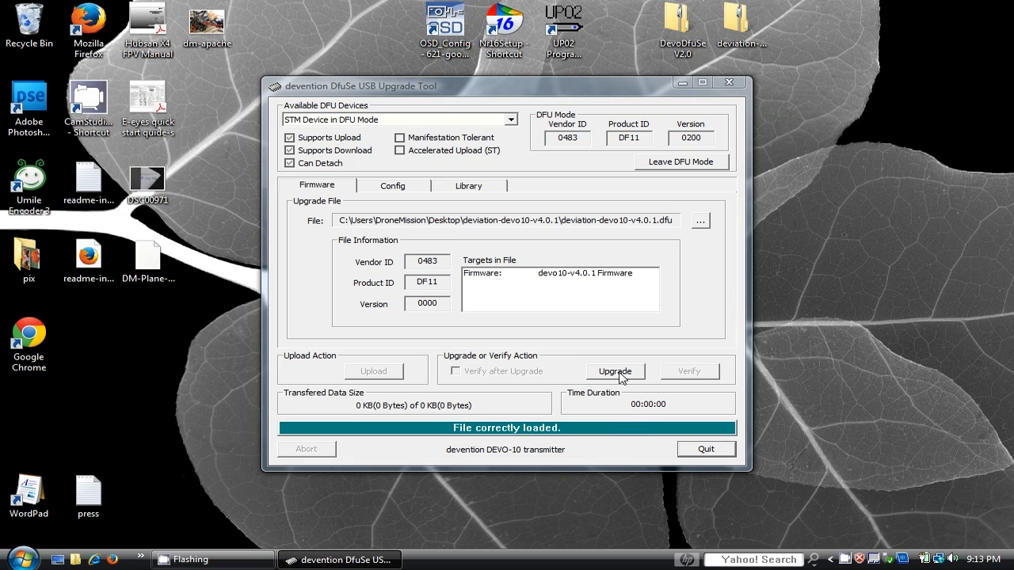
Step: Start the upgrade onto the DEVO-10, accepting the DFU warning
left_click(615, 371)
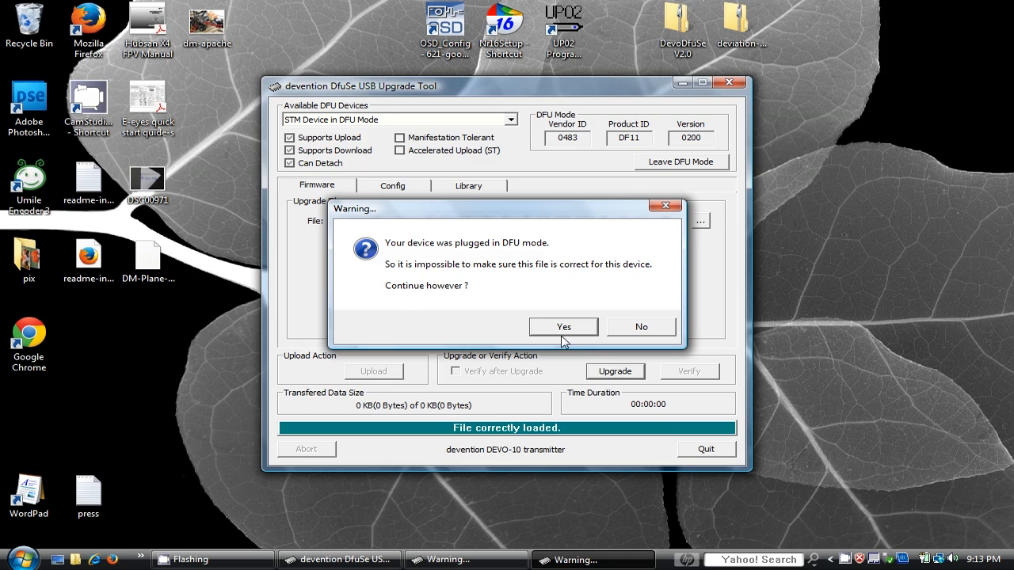
left_click(564, 327)
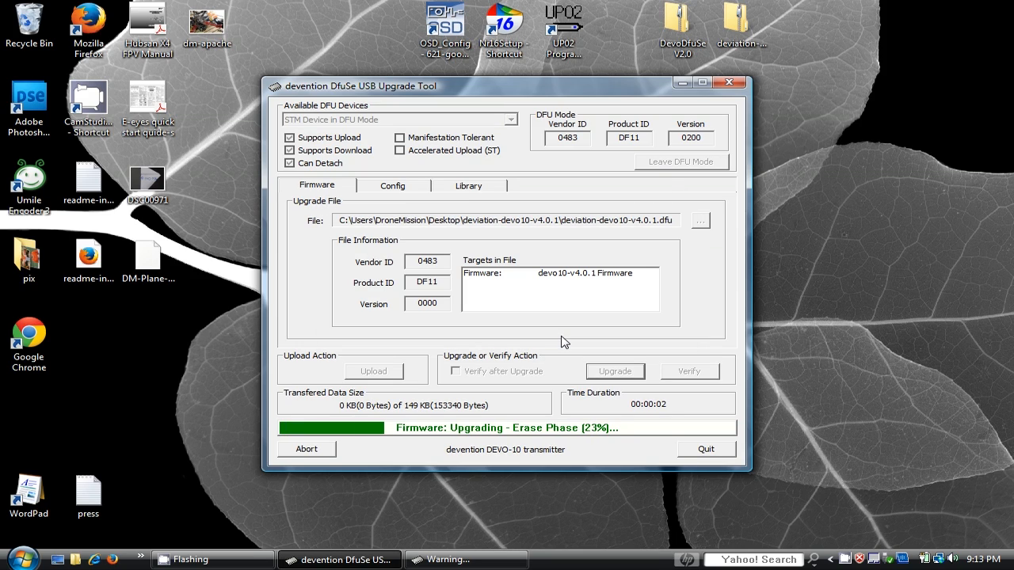